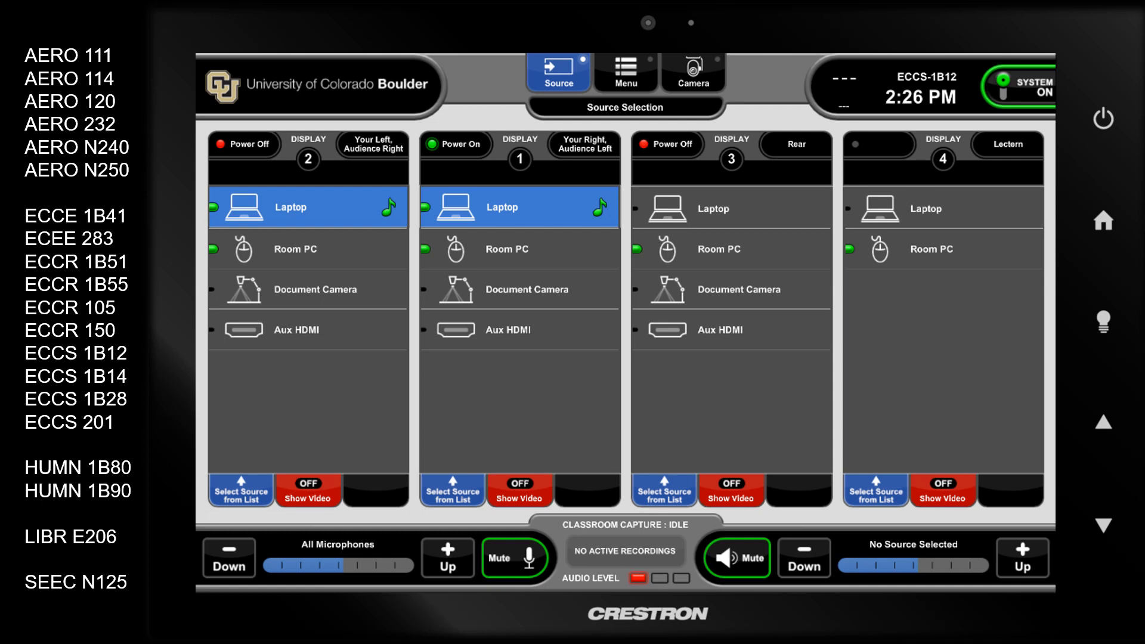
Step: Route the laptop source to the classroom displays from the Crestron Source Selection page
click(942, 208)
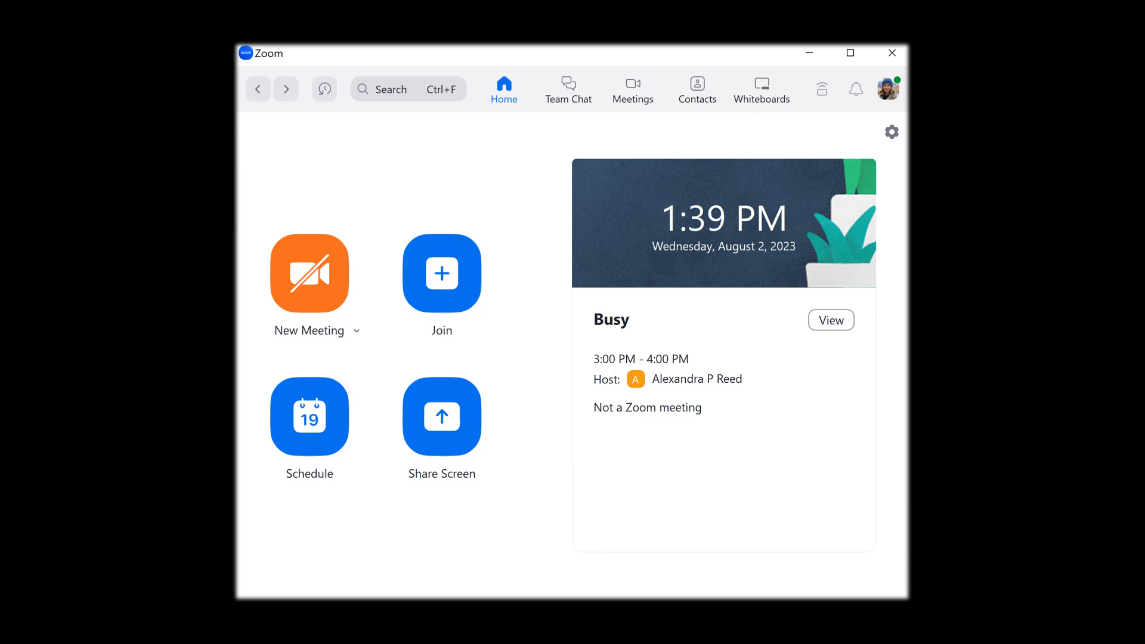
Step: Start a new meeting on computer audio and verify AV Bridge is the microphone and speaker
click(309, 273)
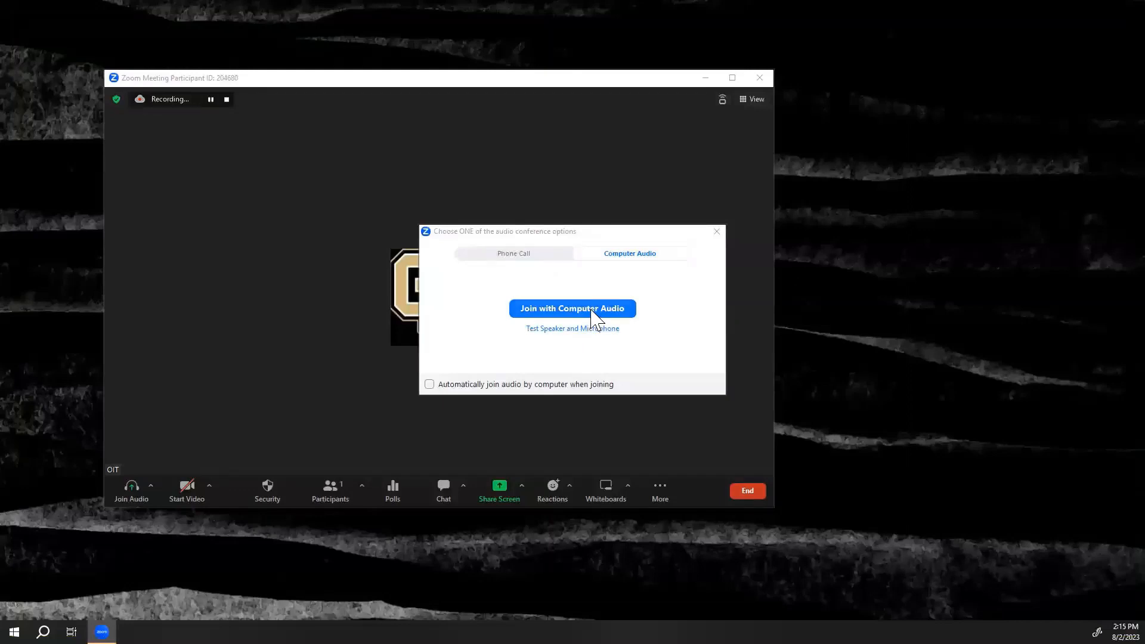
click(571, 308)
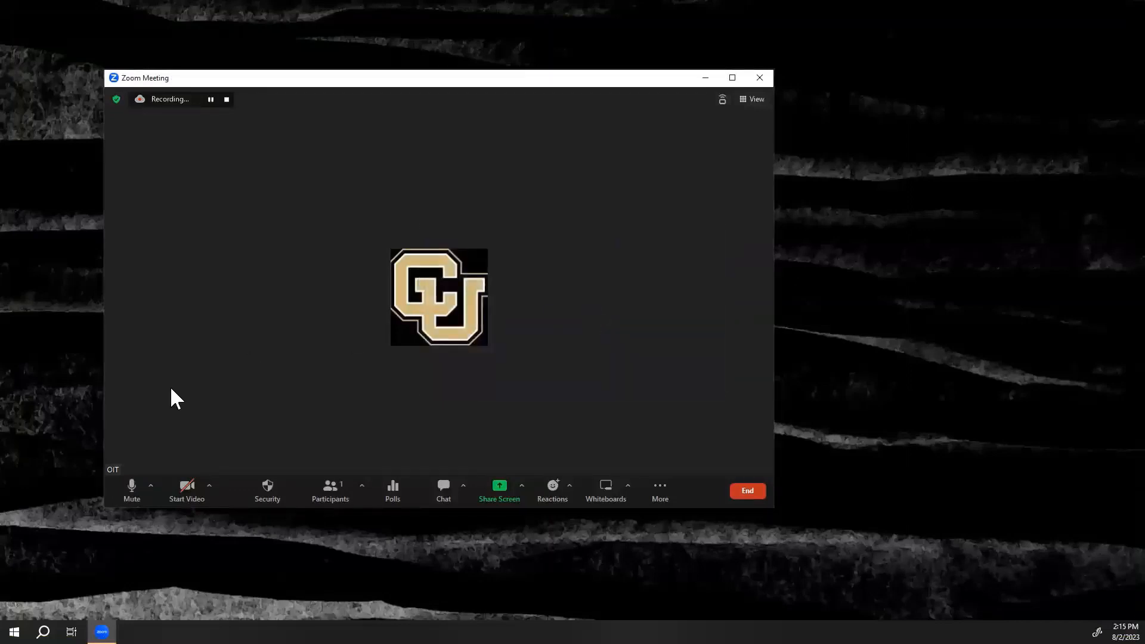
click(151, 486)
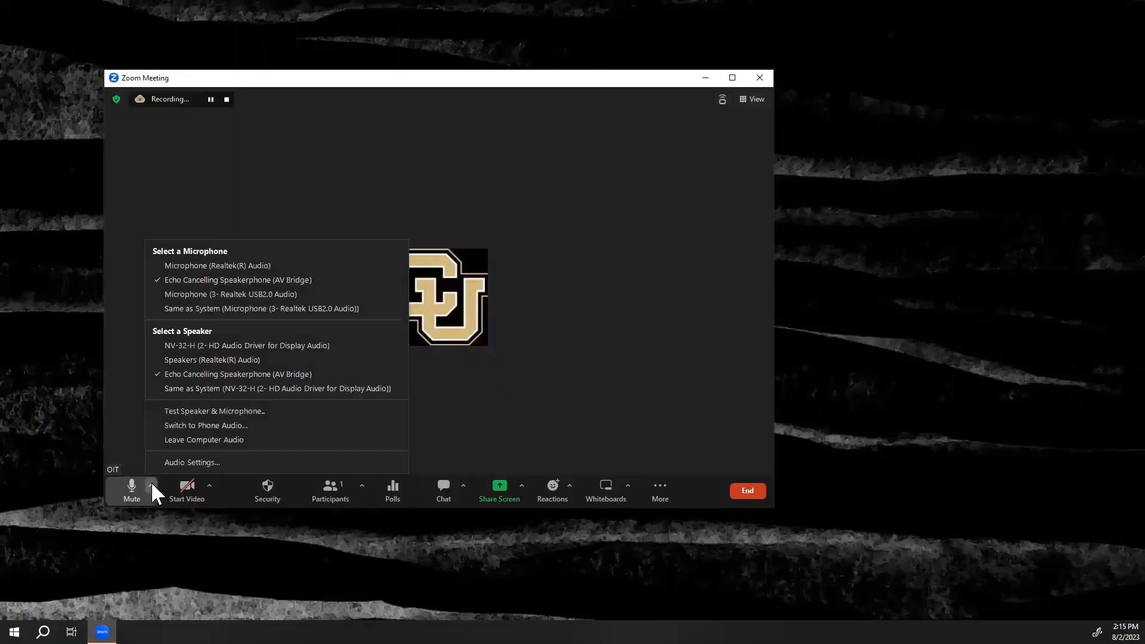
click(152, 485)
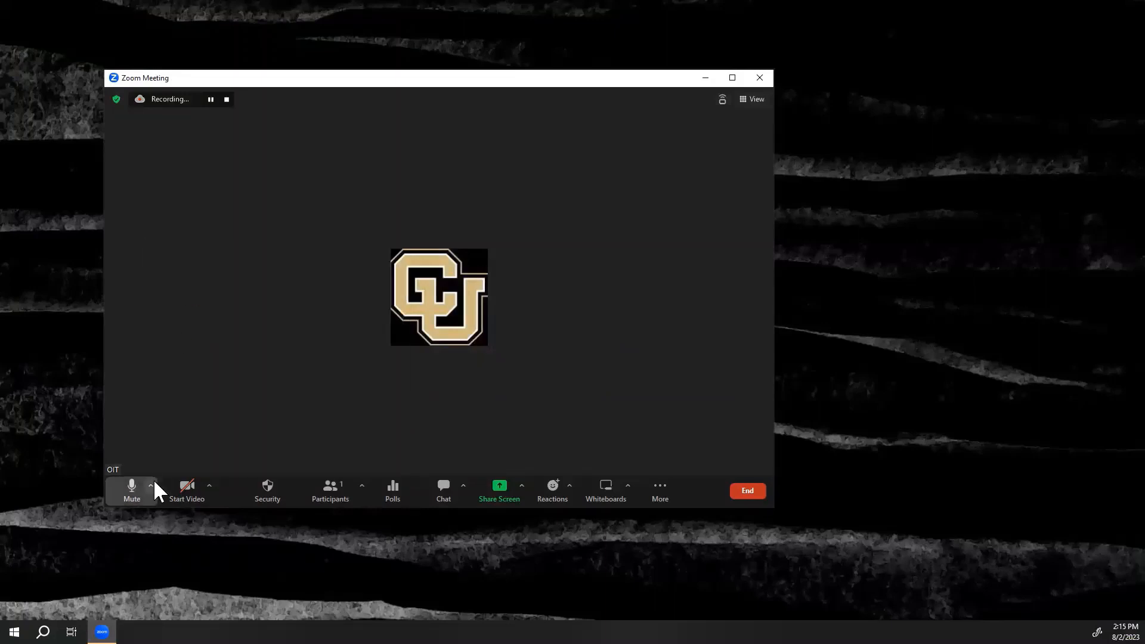
click(150, 485)
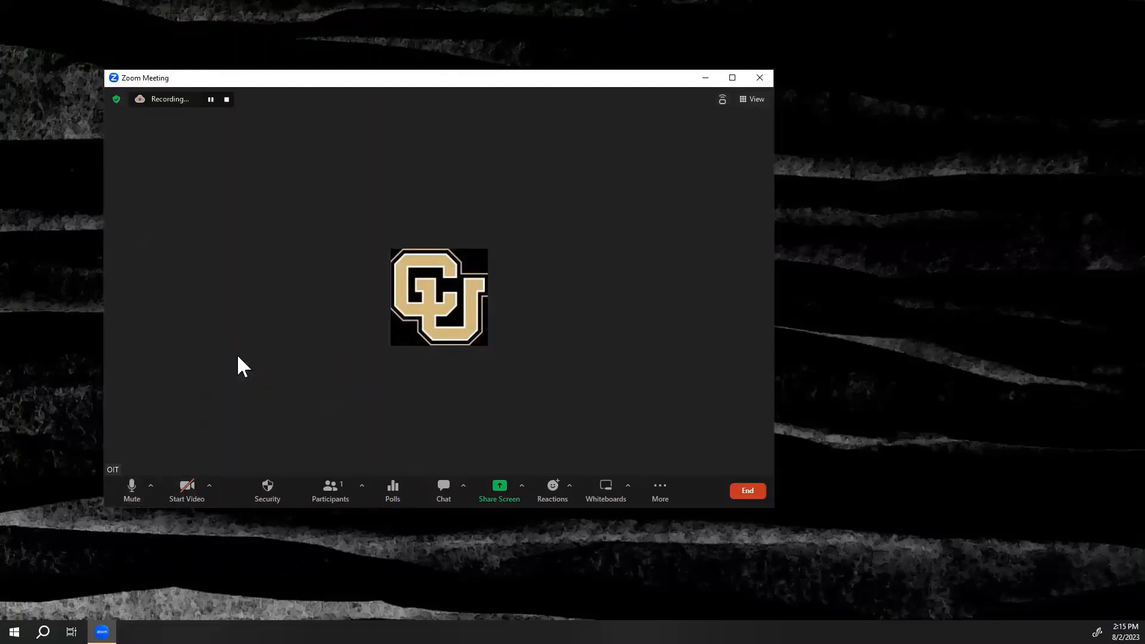
Step: Start the room camera video and run the AV Bridge speaker and microphone test, confirming playback was heard
click(186, 491)
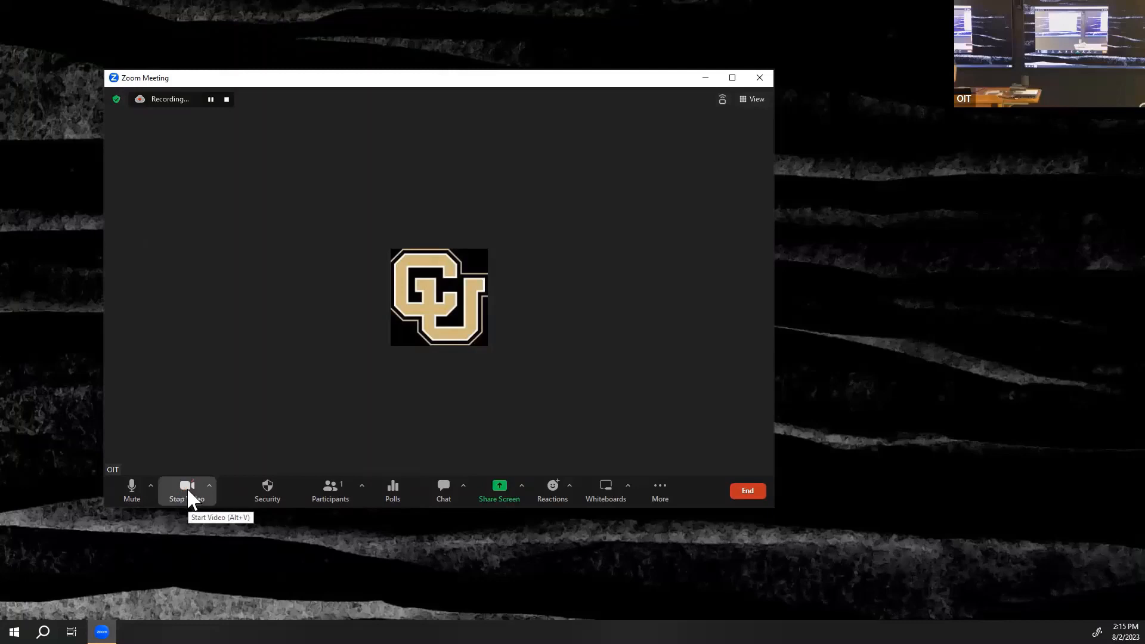
click(186, 489)
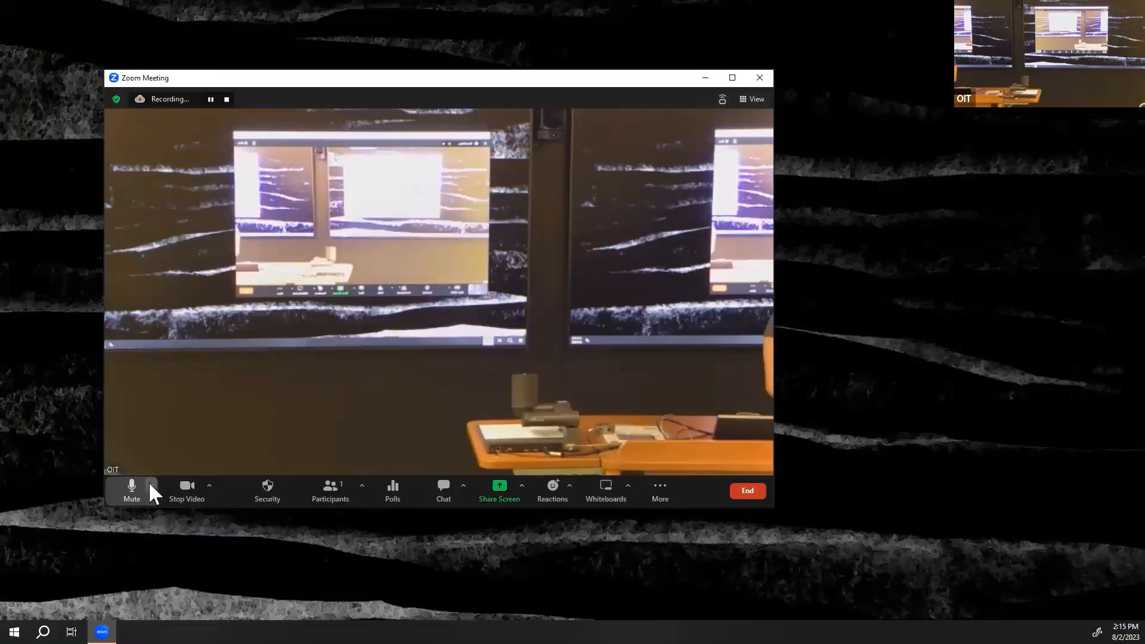
click(149, 486)
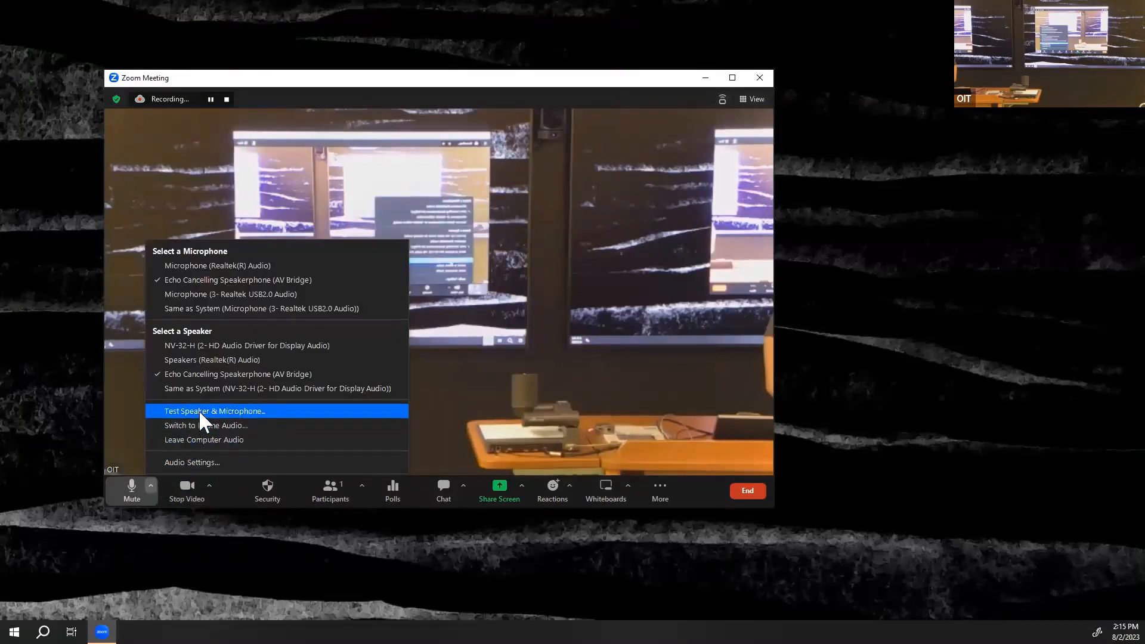
click(214, 410)
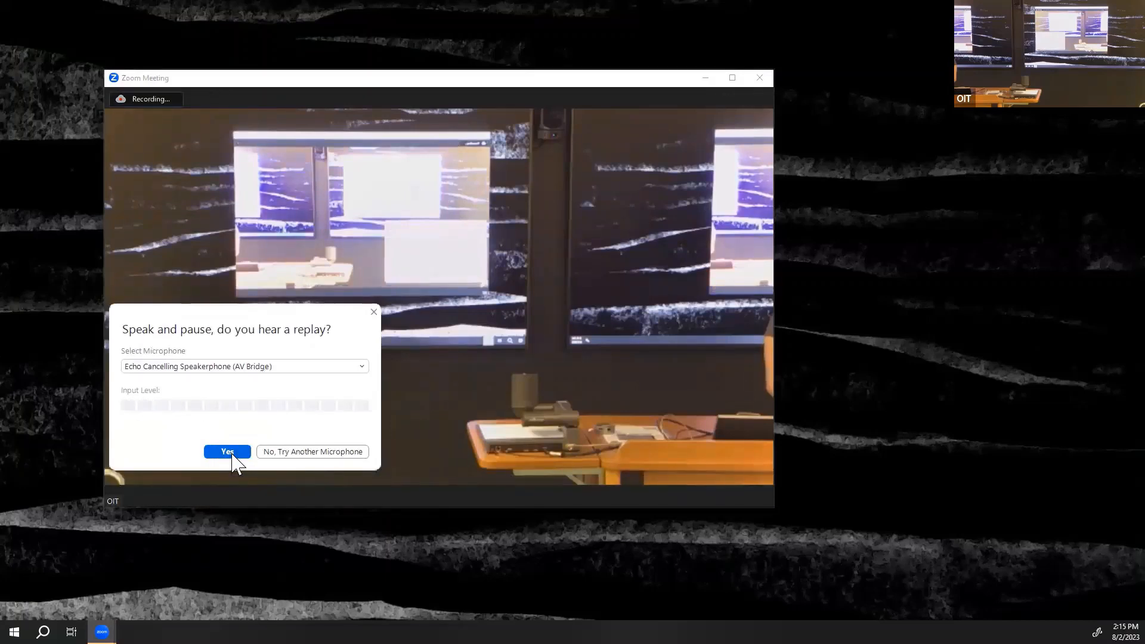
click(227, 452)
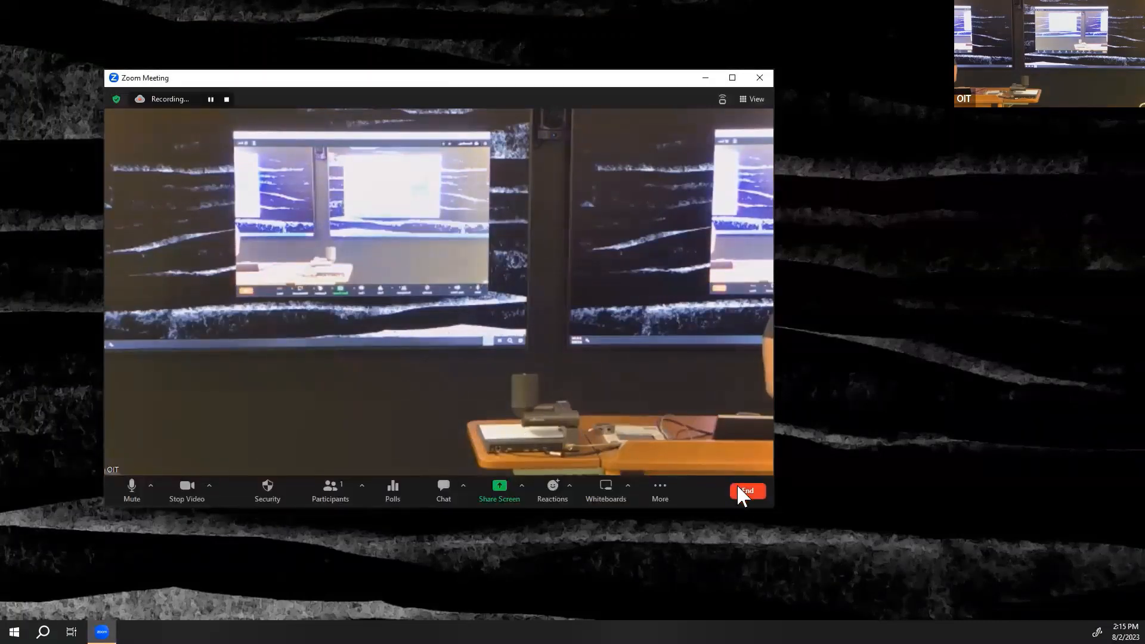
Step: End the meeting and submit the Windows domain credentials to sign in to the room PC
click(746, 491)
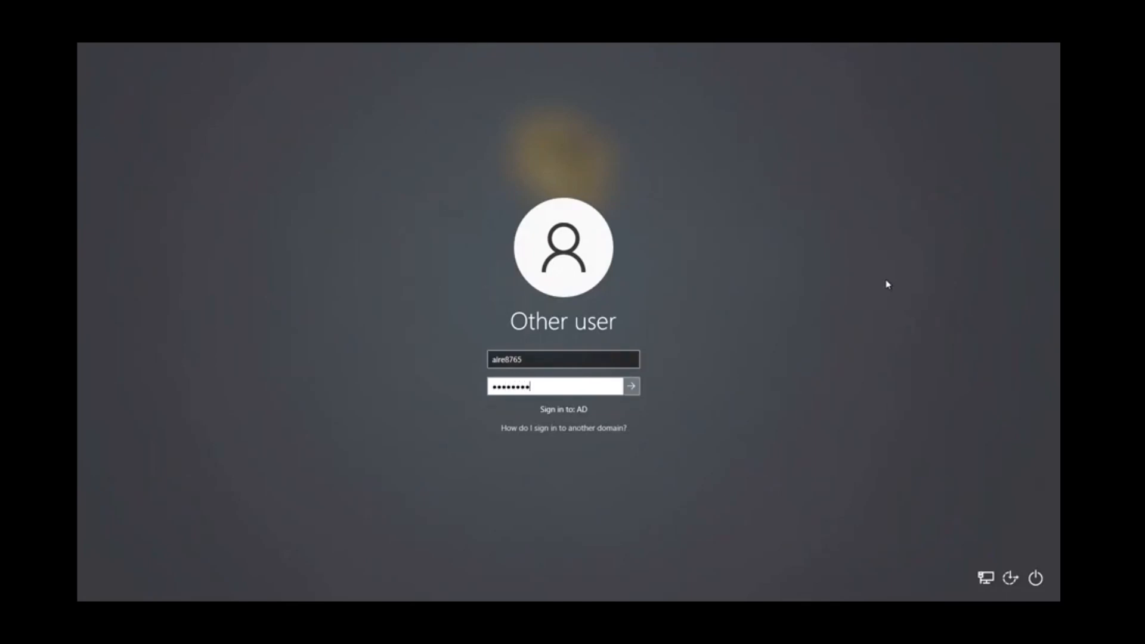
click(630, 386)
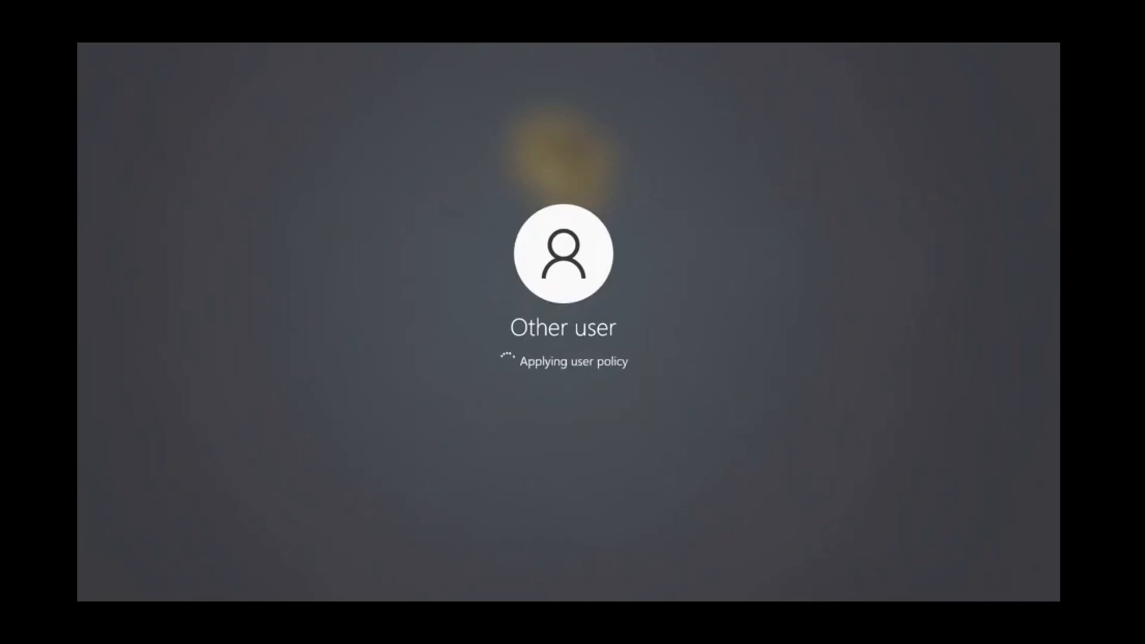